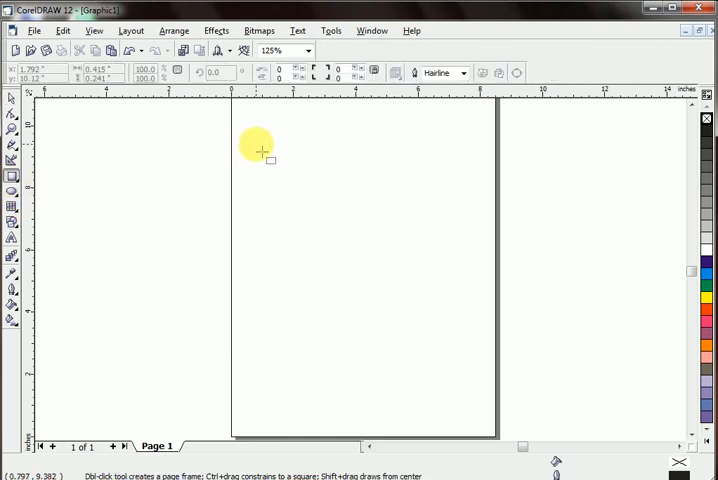
# Step: Drag out three small side-by-side rectangles near the top of the page
pyautogui.moveTo(256, 150); pyautogui.dragTo(303, 197)
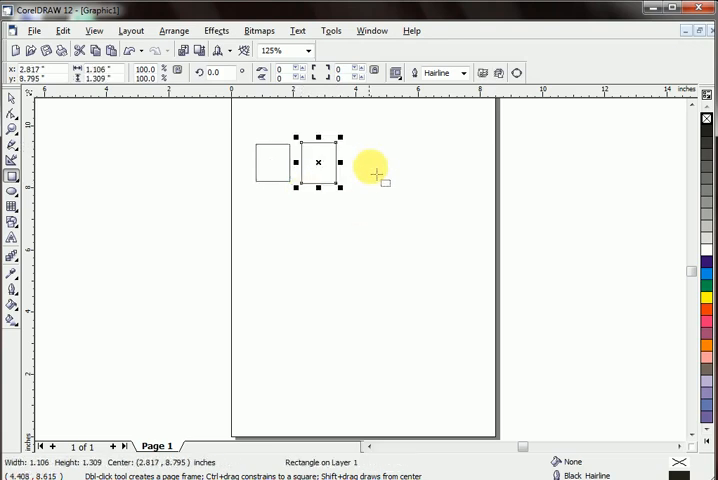
pyautogui.moveTo(318, 163); pyautogui.dragTo(355, 180)
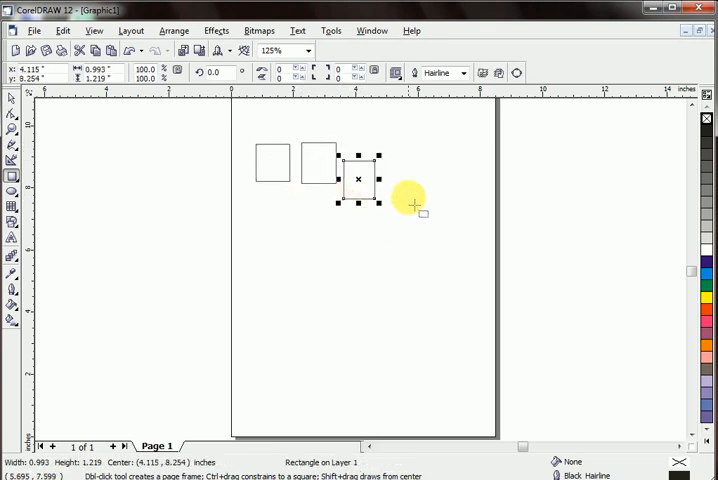
pyautogui.moveTo(356, 179); pyautogui.dragTo(392, 207)
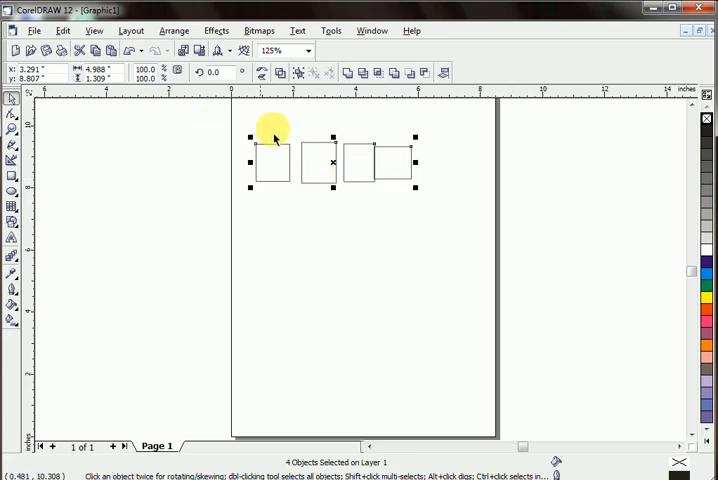
pyautogui.moveTo(245, 145)
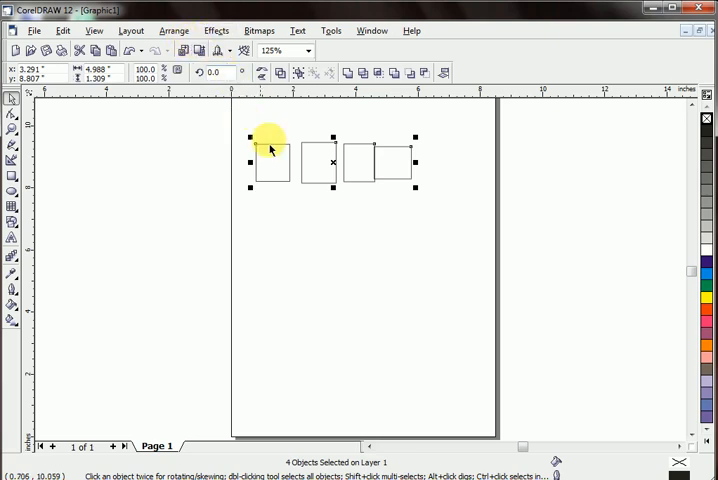
pyautogui.moveTo(283, 153)
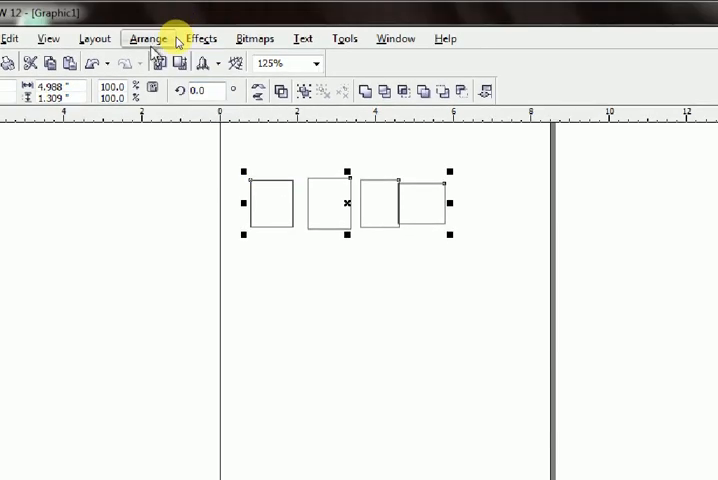
# Step: Group the four rectangles with Arrange > Group, then drag the group lower and reselect it
pyautogui.click(149, 38)
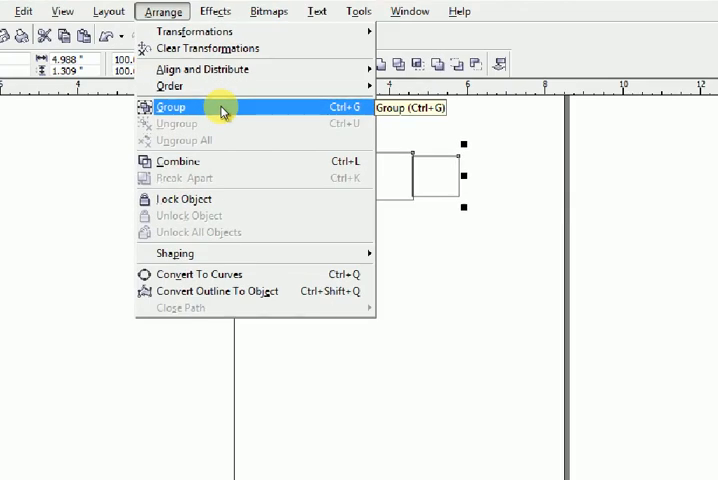
pyautogui.click(171, 106)
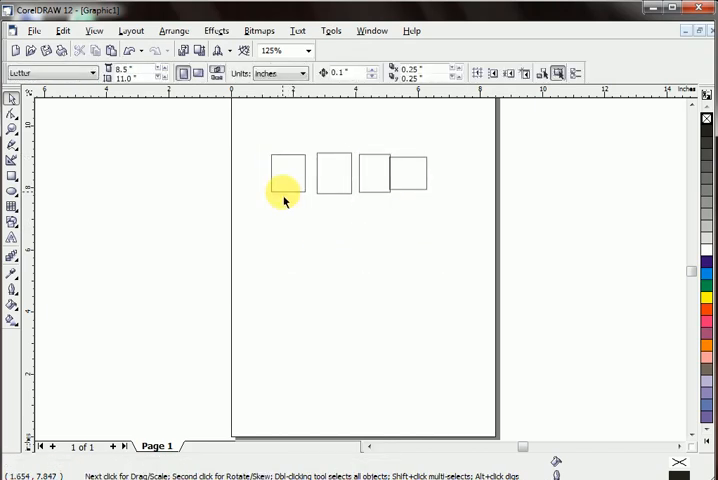
pyautogui.moveTo(285, 190); pyautogui.dragTo(280, 208)
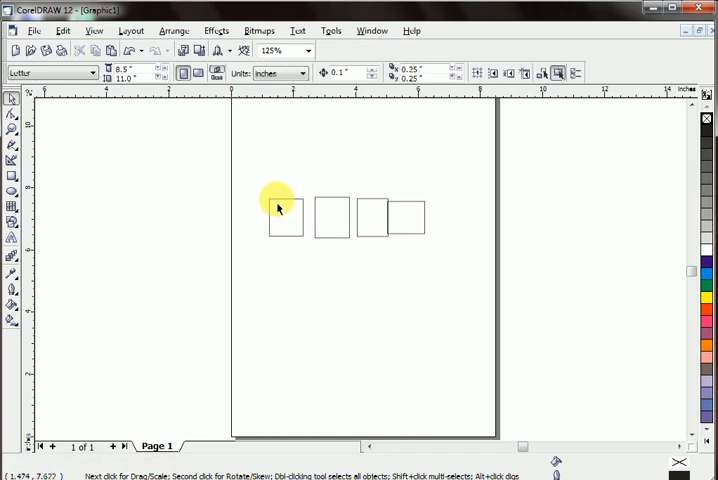
pyautogui.click(284, 218)
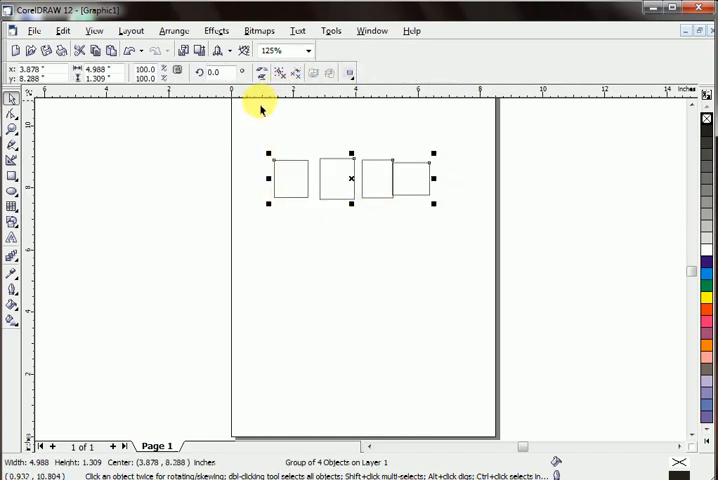
pyautogui.moveTo(174, 30)
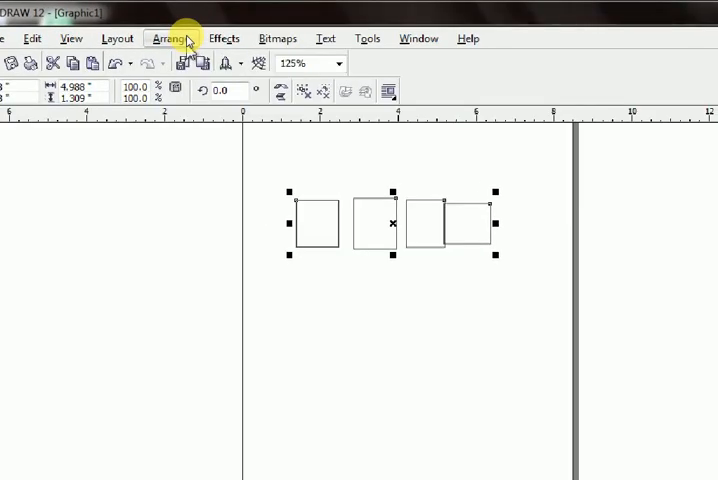
# Step: Apply Arrange > Ungroup All to split the group into four separate rectangles
pyautogui.click(172, 38)
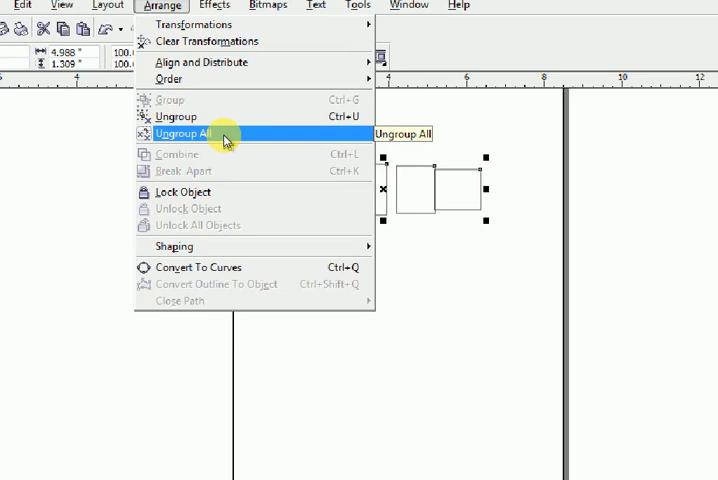
pyautogui.click(183, 133)
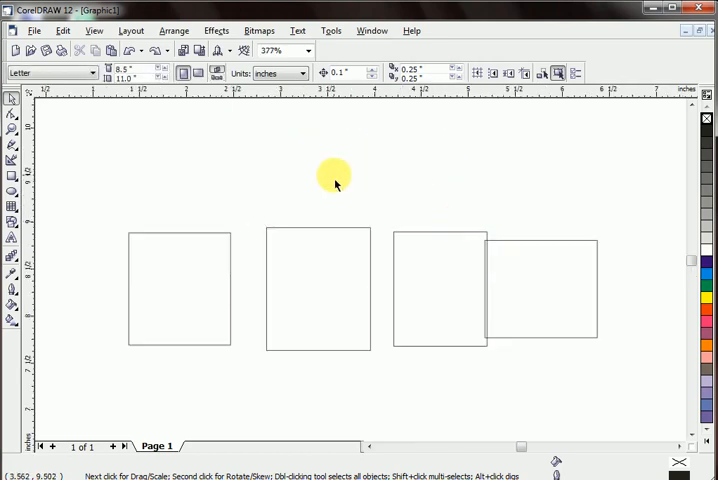
pyautogui.moveTo(185, 240)
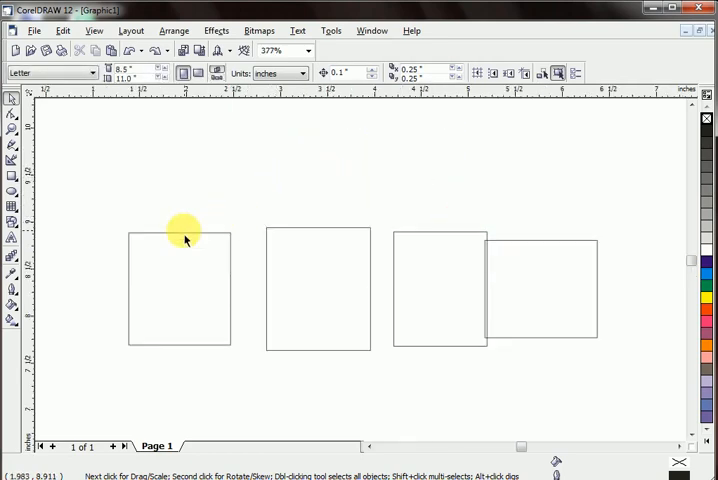
# Step: Lock the leftmost rectangle with Arrange > Lock Object, then try selecting it
pyautogui.click(178, 288)
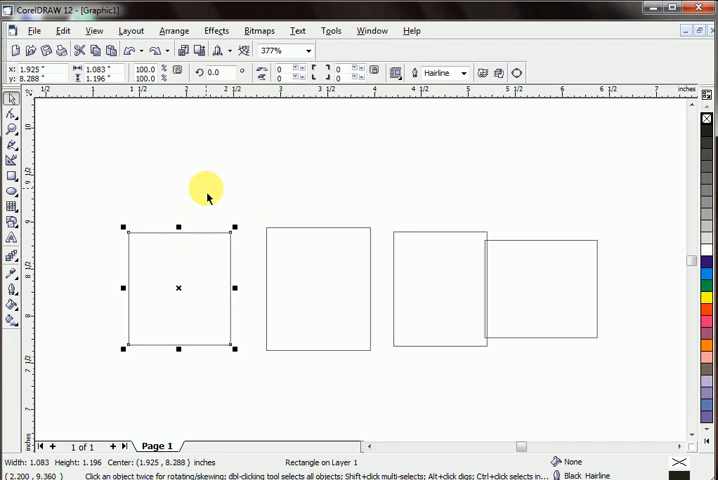
pyautogui.moveTo(208, 190)
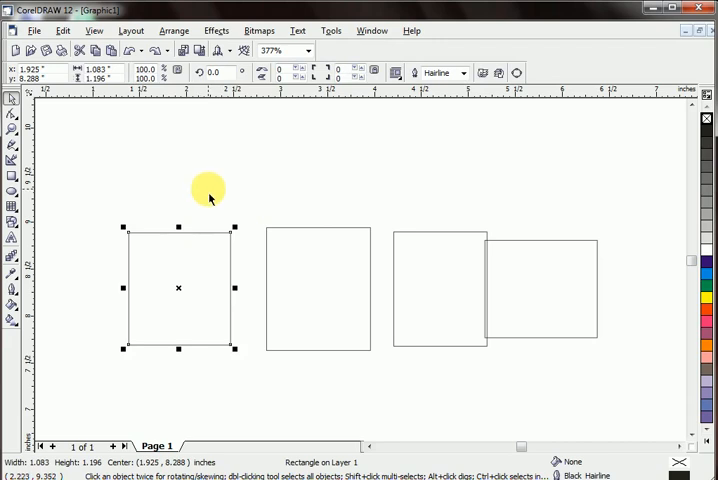
pyautogui.moveTo(172, 30)
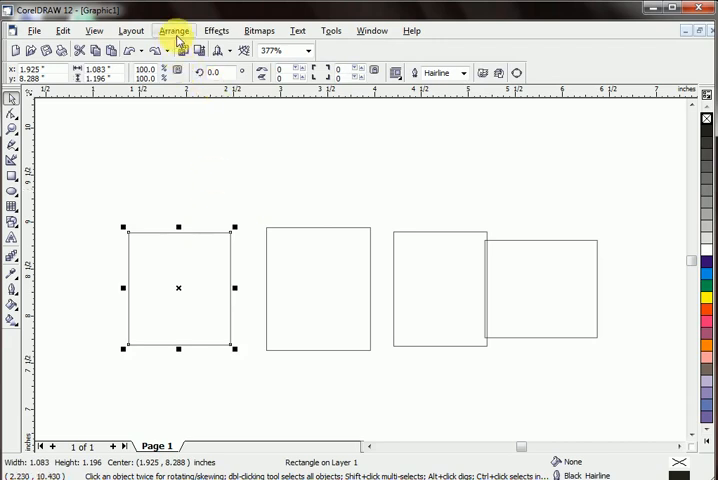
pyautogui.click(173, 30)
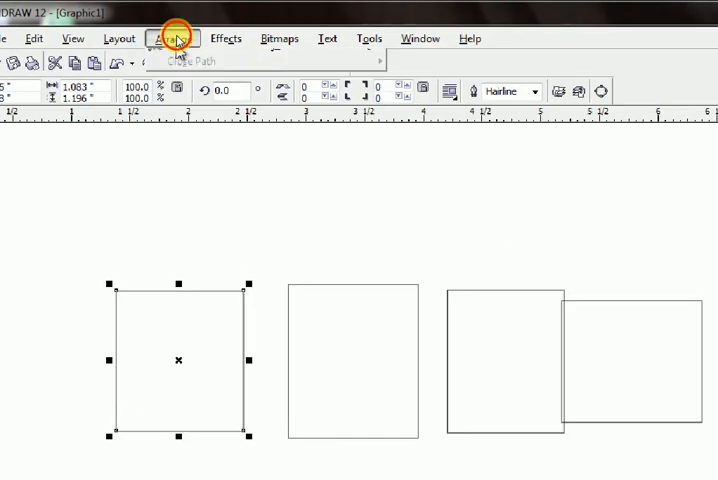
pyautogui.click(174, 30)
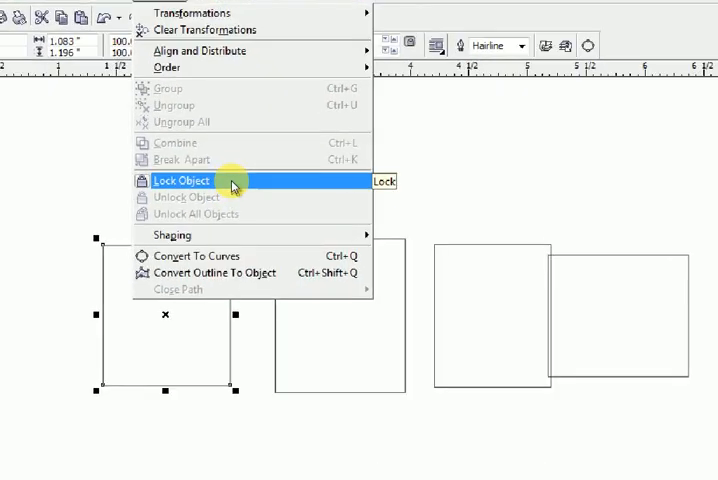
pyautogui.click(181, 181)
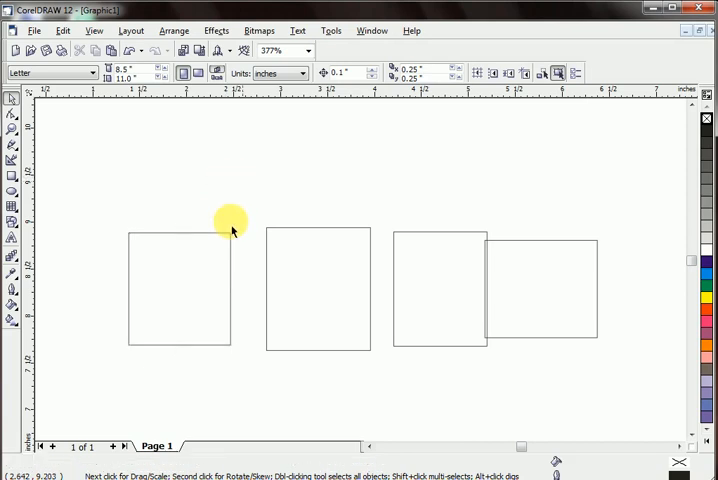
pyautogui.click(178, 290)
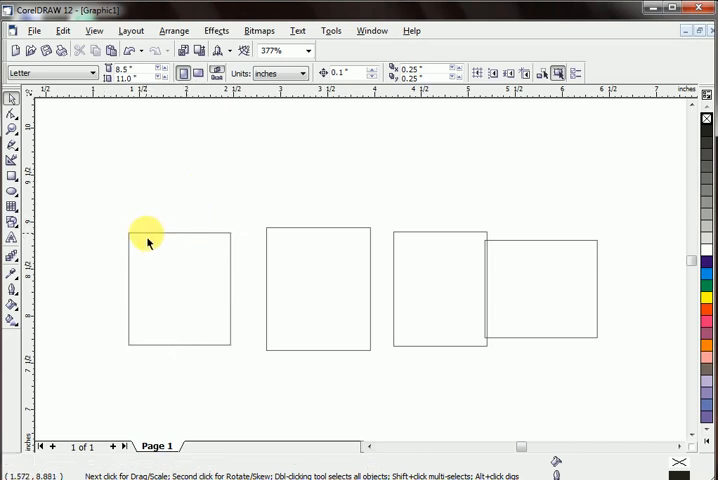
pyautogui.click(148, 230)
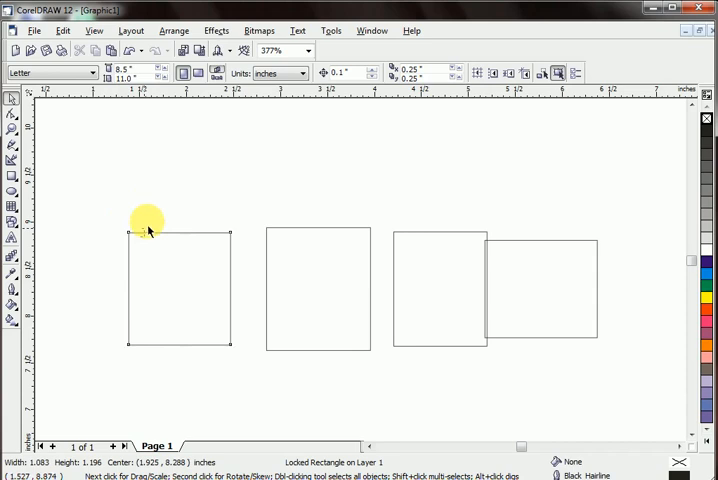
pyautogui.click(178, 243)
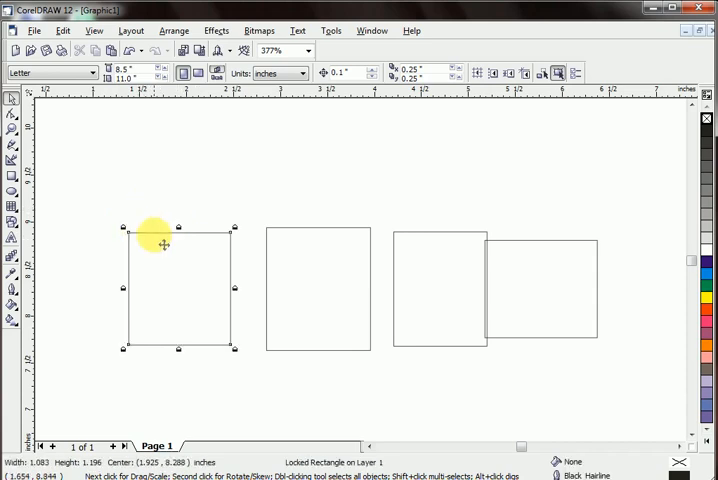
pyautogui.moveTo(110, 224)
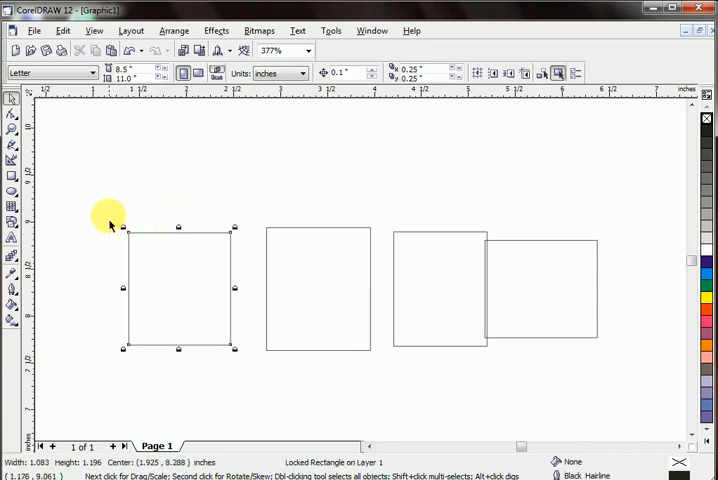
pyautogui.moveTo(184, 205)
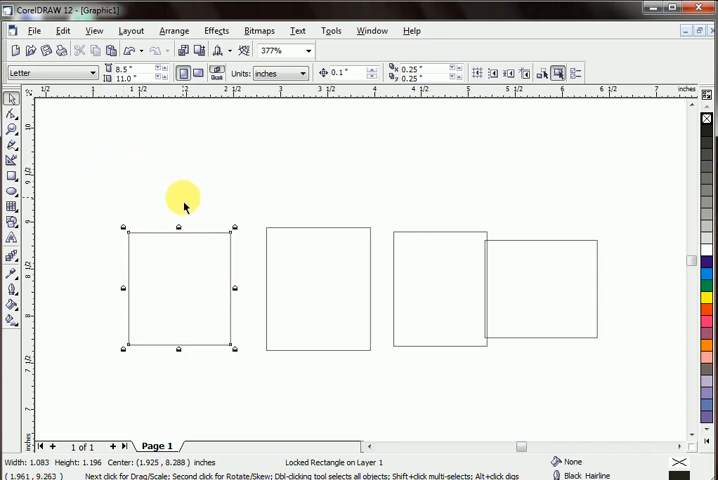
pyautogui.moveTo(174, 30)
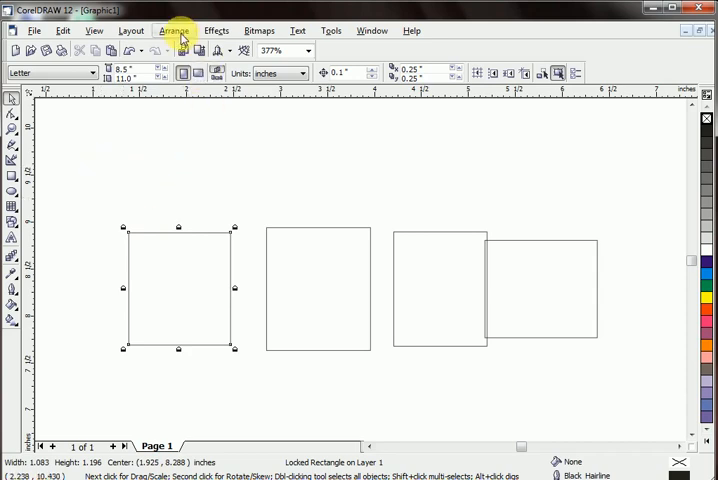
# Step: Apply Arrange > Unlock Object to the leftmost rectangle
pyautogui.click(173, 30)
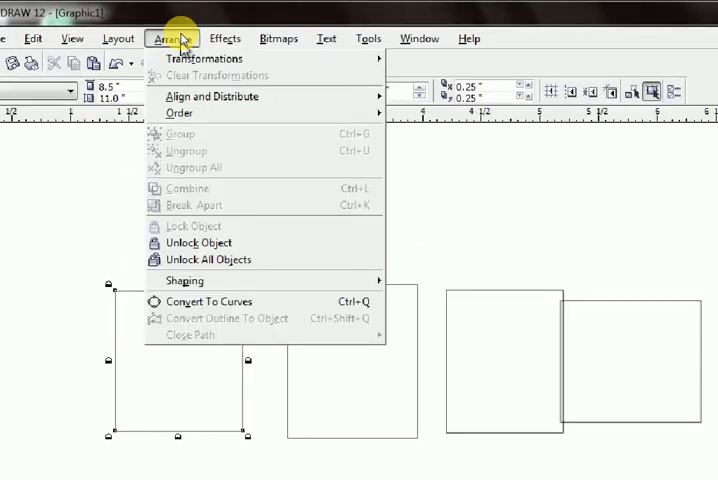
pyautogui.moveTo(280, 263)
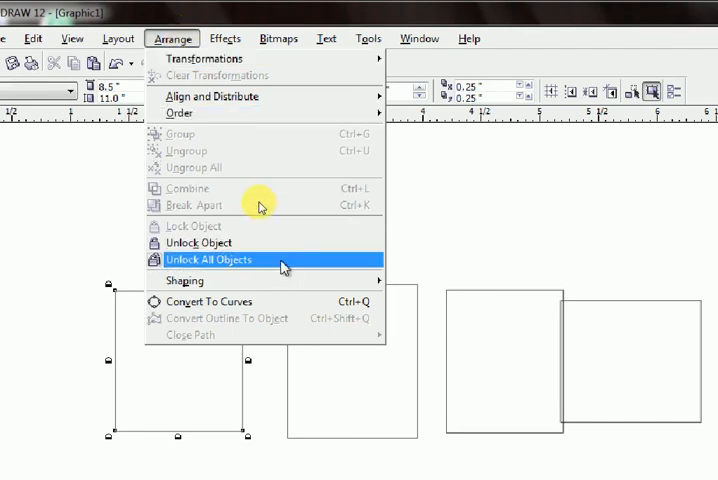
pyautogui.moveTo(279, 248)
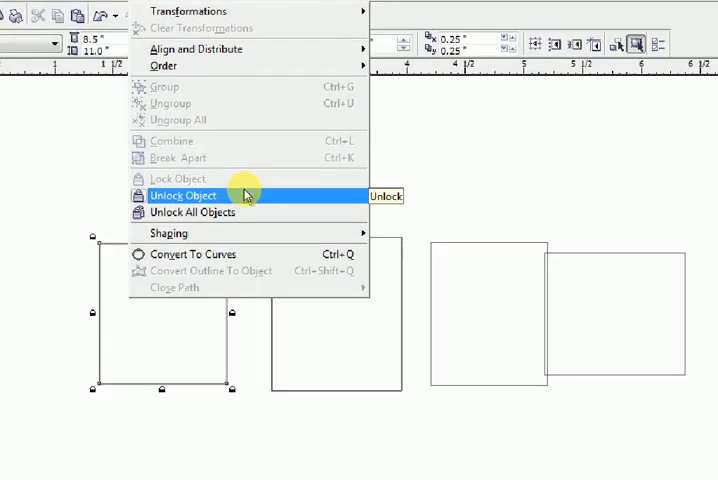
pyautogui.click(183, 195)
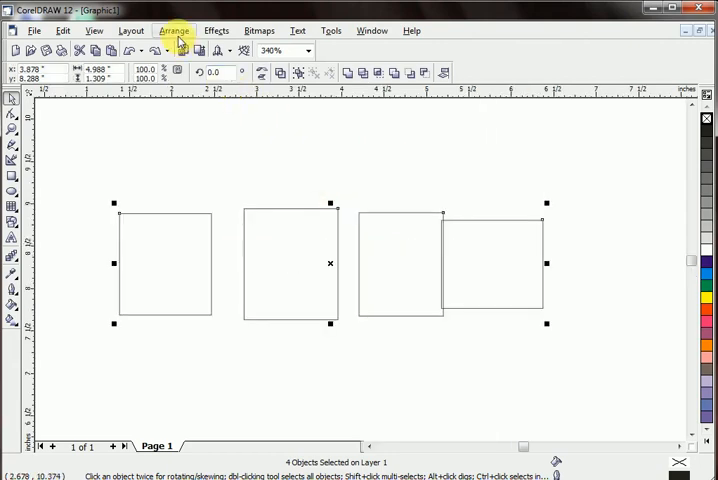
# Step: Lock the four selected rectangles via Arrange > Lock Object, then Shift-click each to check
pyautogui.click(173, 30)
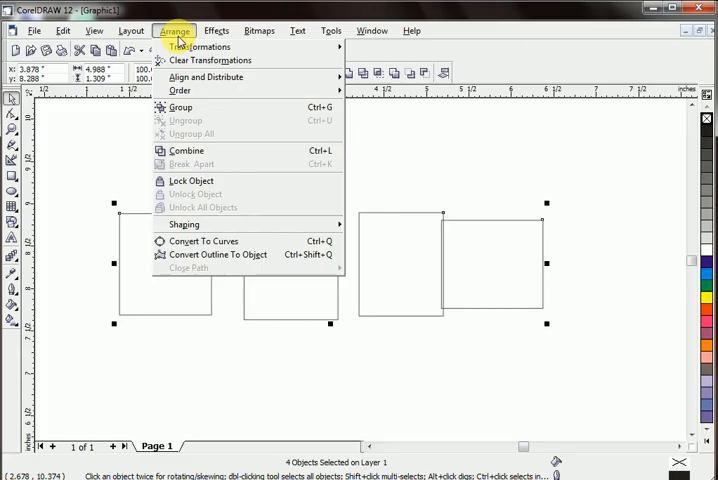
pyautogui.click(190, 181)
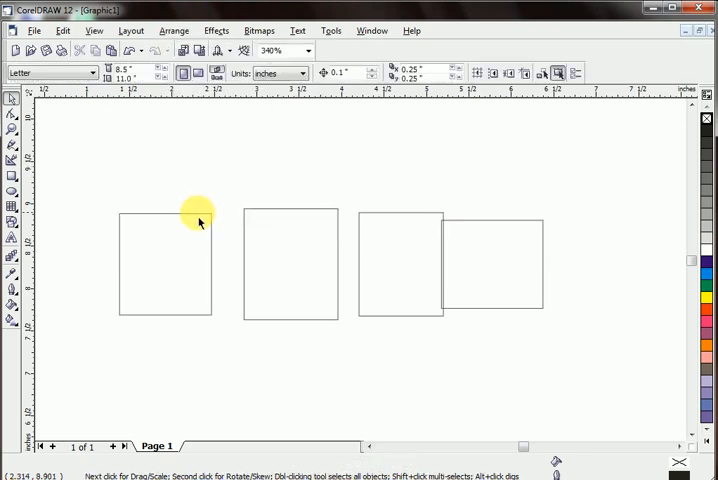
pyautogui.click(165, 262)
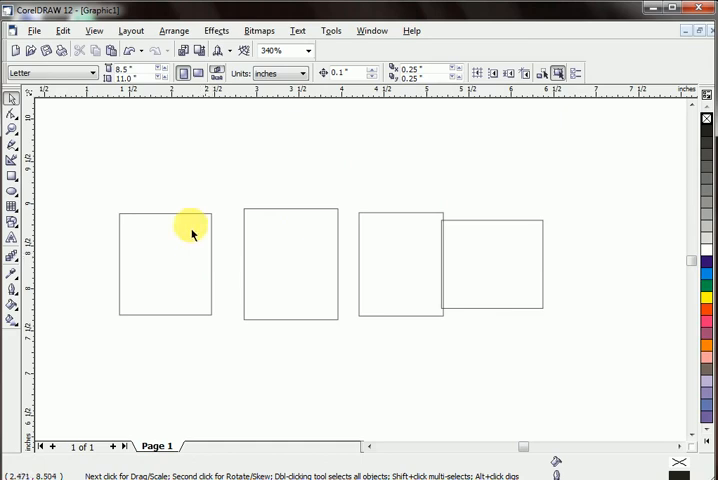
pyautogui.moveTo(575, 349)
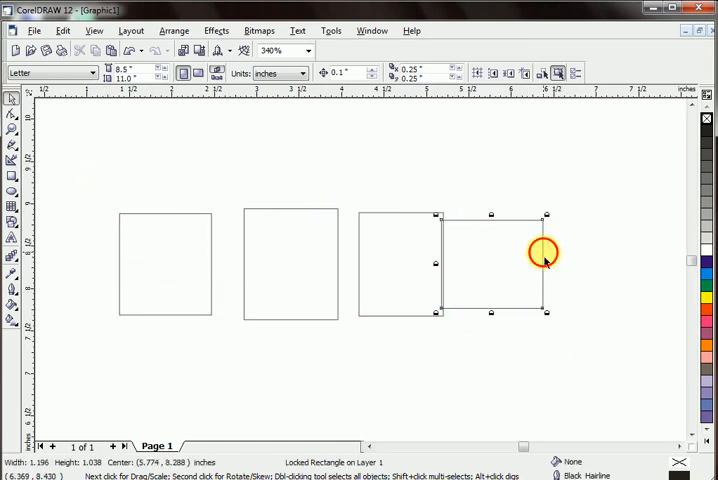
pyautogui.click(380, 222)
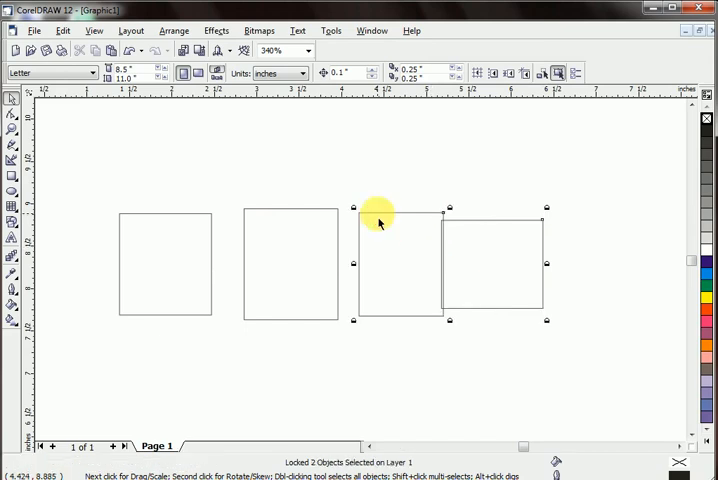
pyautogui.click(165, 263)
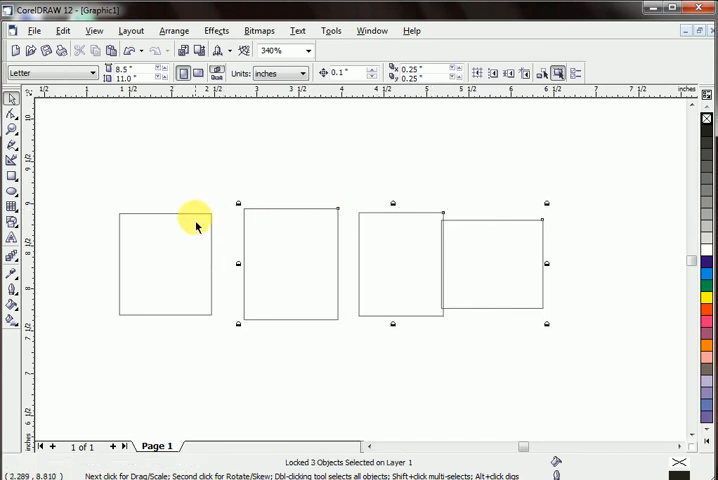
pyautogui.click(165, 262)
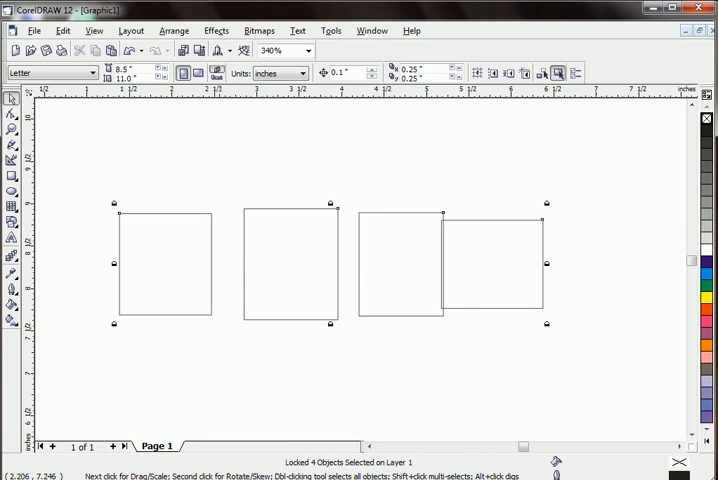
pyautogui.moveTo(163, 72)
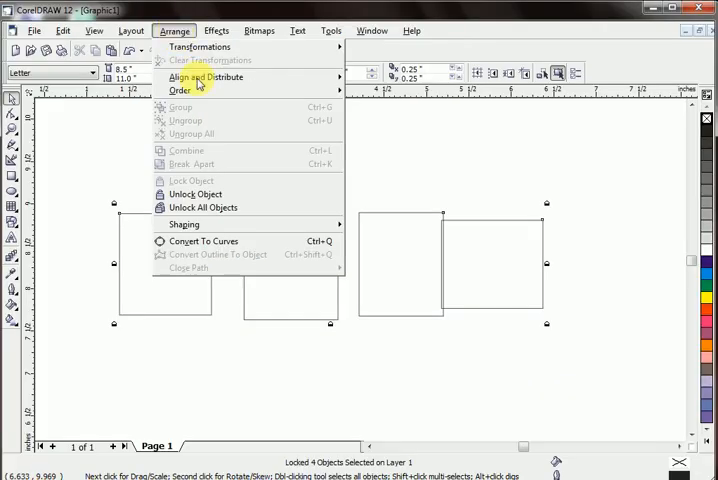
pyautogui.moveTo(203, 207)
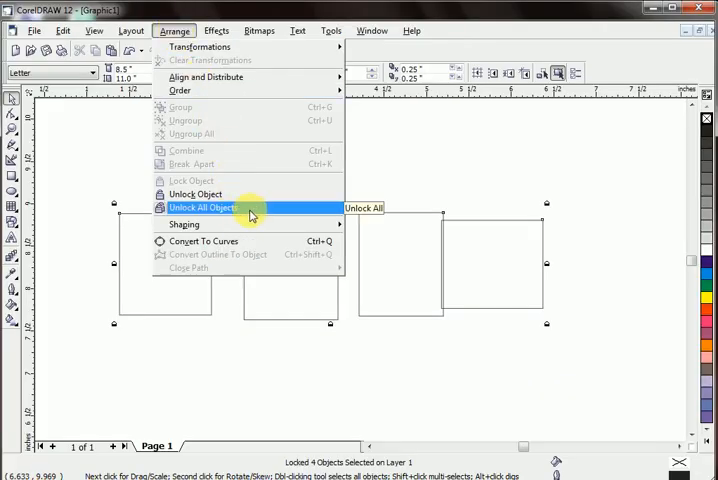
# Step: Choose Unlock All Objects to release every locked rectangle
pyautogui.click(206, 207)
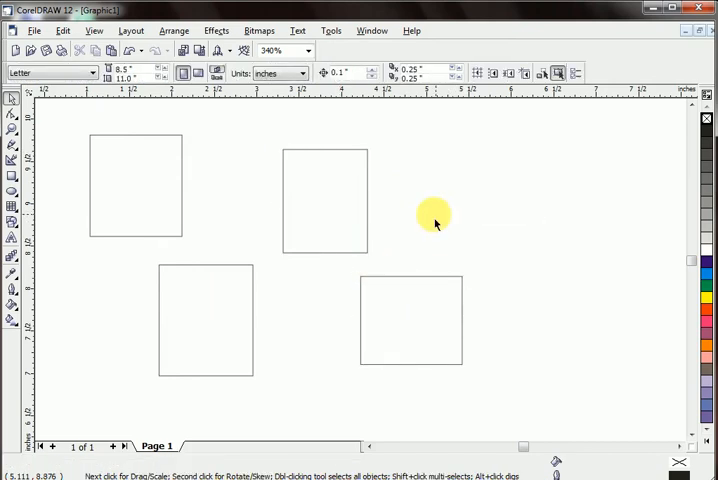
pyautogui.moveTo(390, 248)
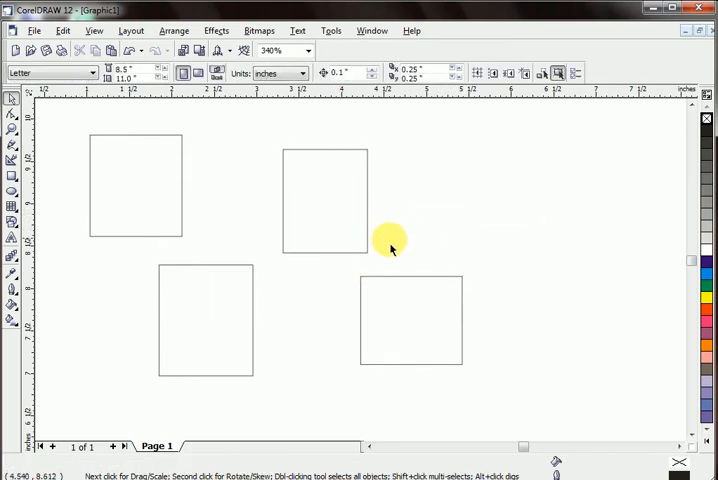
pyautogui.moveTo(393, 245)
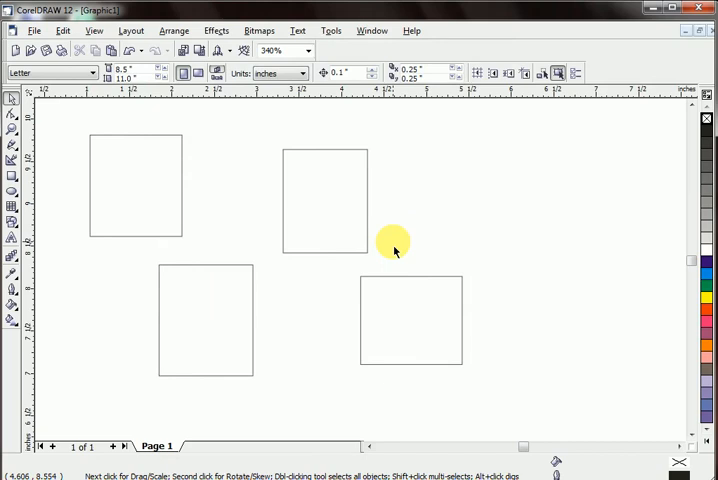